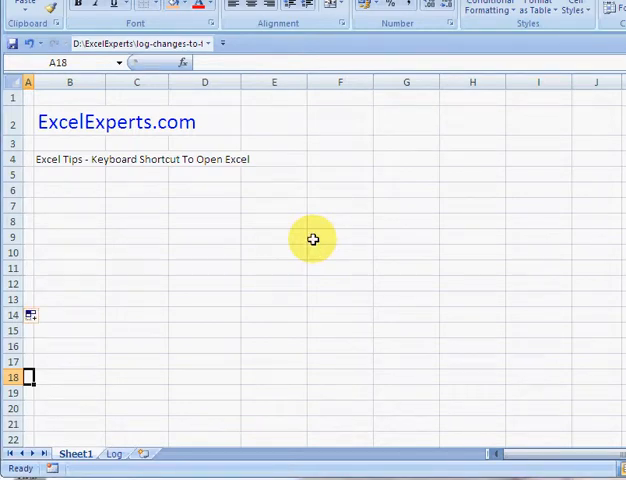
mouse_move(82, 238)
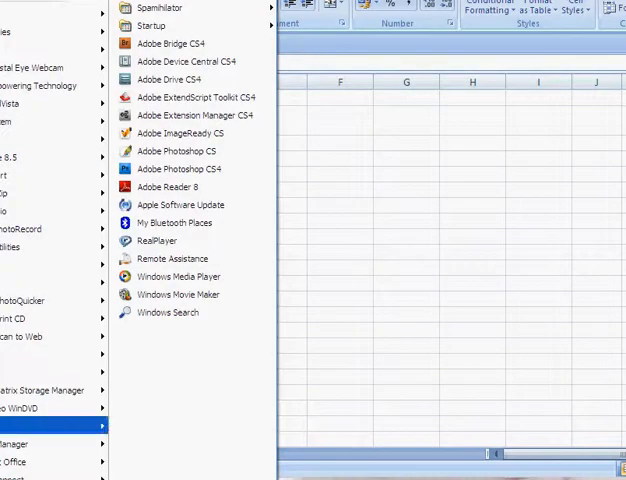
mouse_move(30, 461)
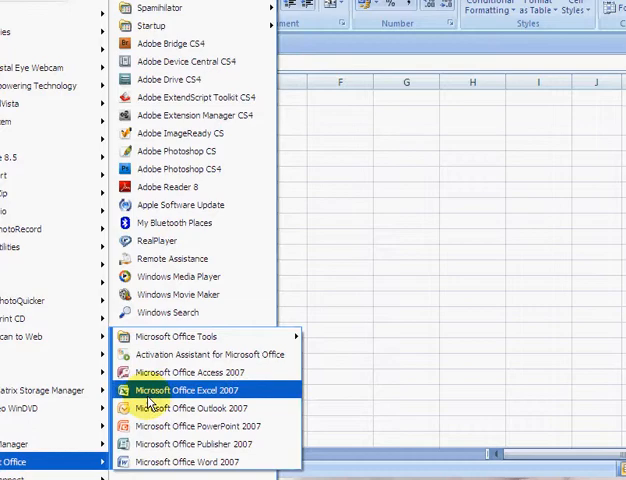
Bring up the context menu for the Microsoft Office Excel 2007 shortcut
right_click(182, 389)
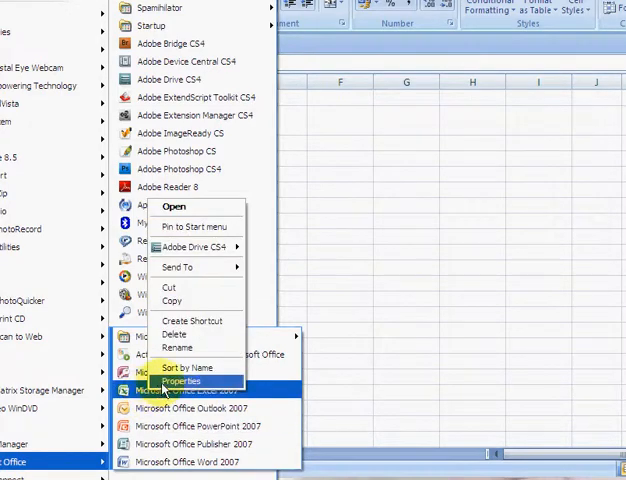
In the shortcut's Properties, assign CTRL + ALT + A as its launch shortcut key
left_click(182, 381)
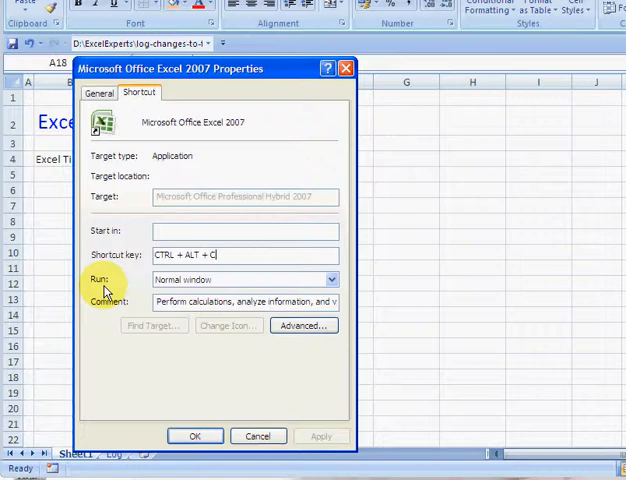
type("A")
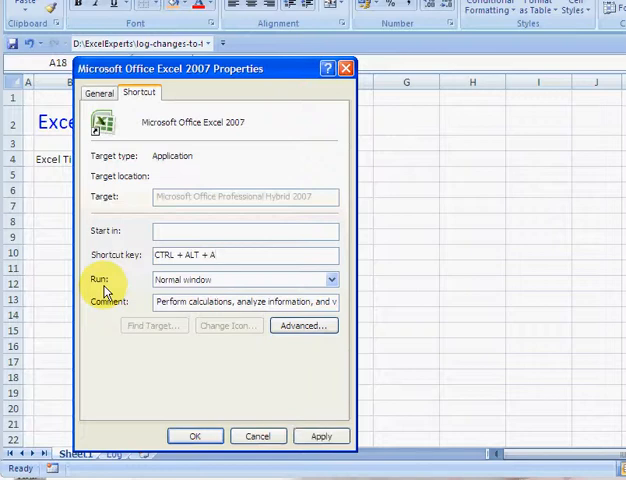